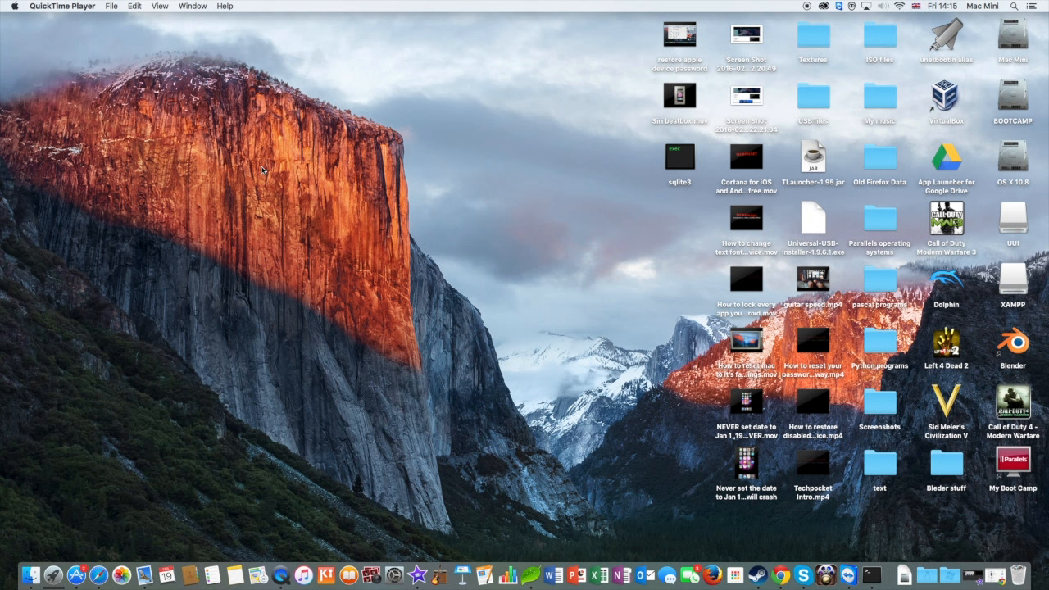
mouse_move(883, 520)
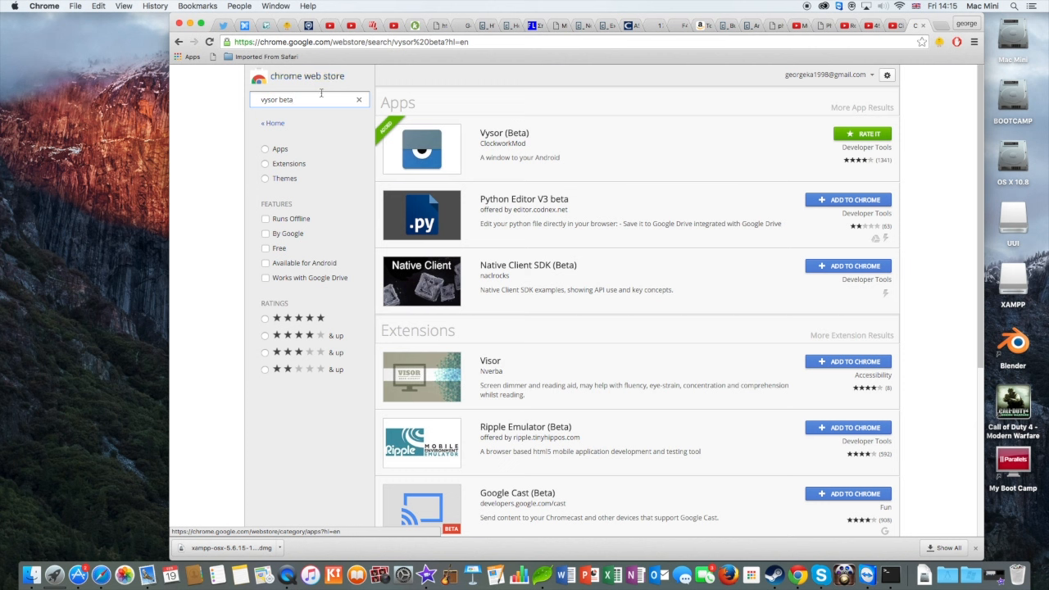
mouse_move(287, 158)
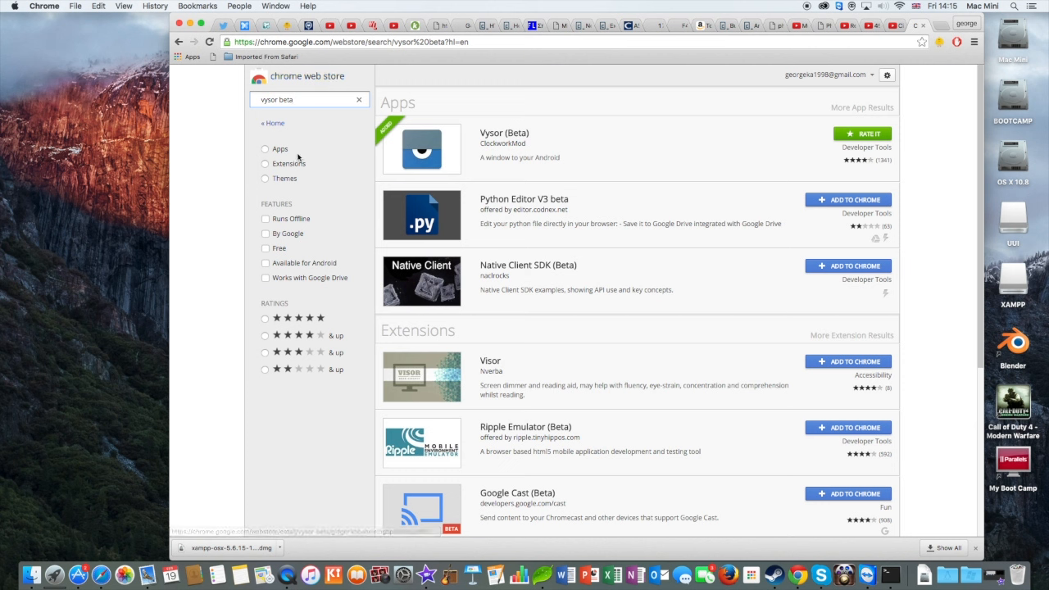
mouse_move(330, 135)
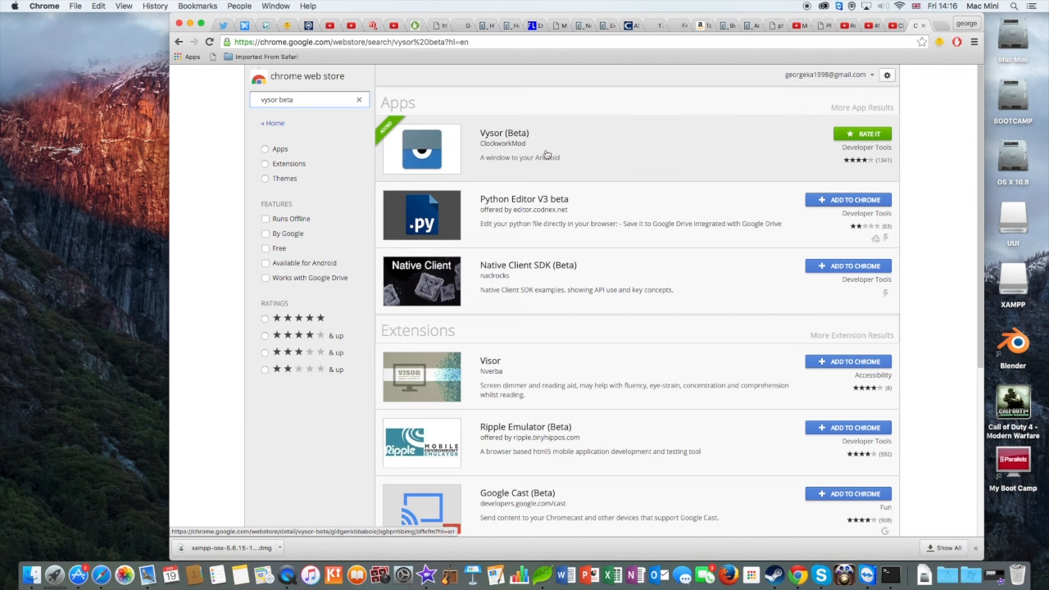
mouse_move(485, 161)
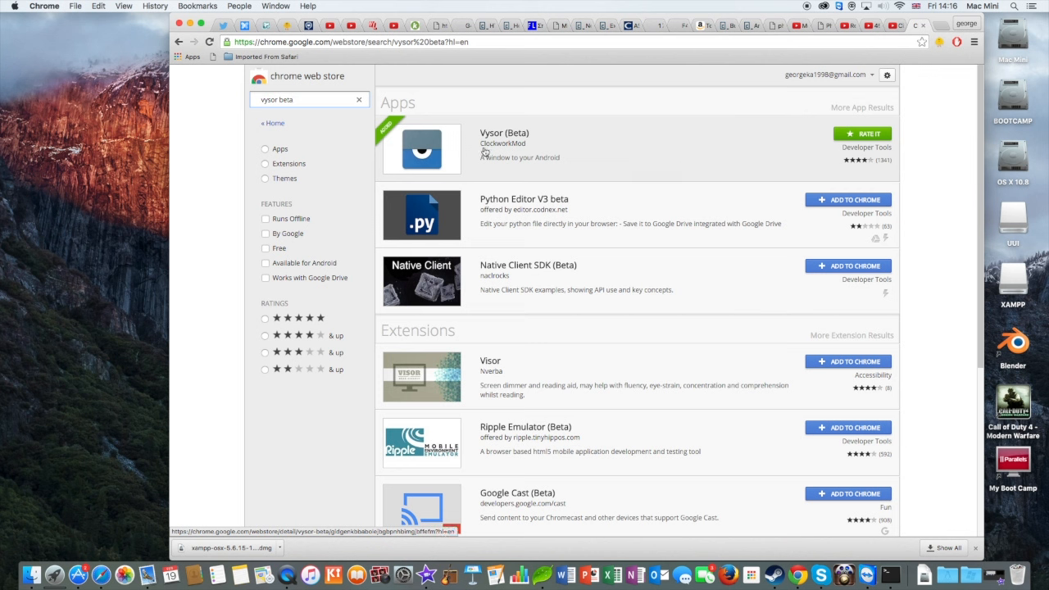
mouse_move(908, 151)
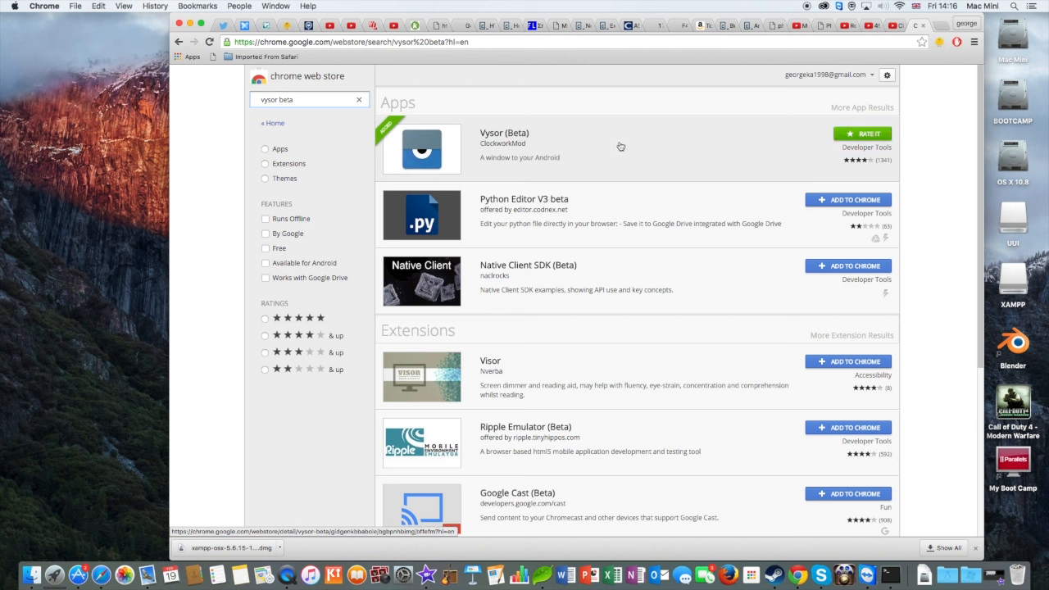
mouse_move(439, 141)
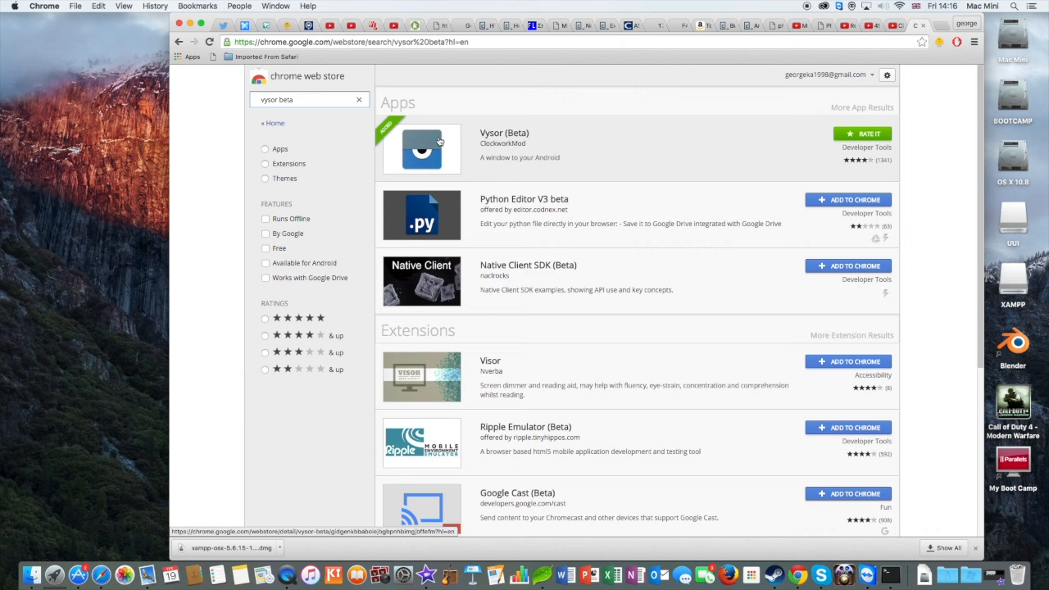
Open the Vysor (Beta) details in the Chrome Web Store and launch the app
left_click(420, 149)
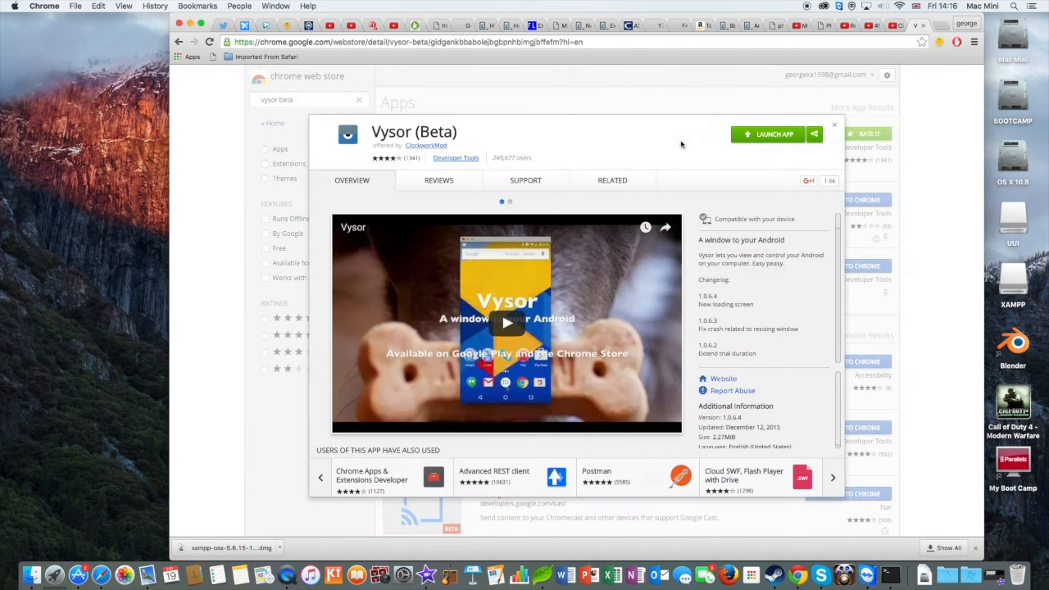
mouse_move(791, 140)
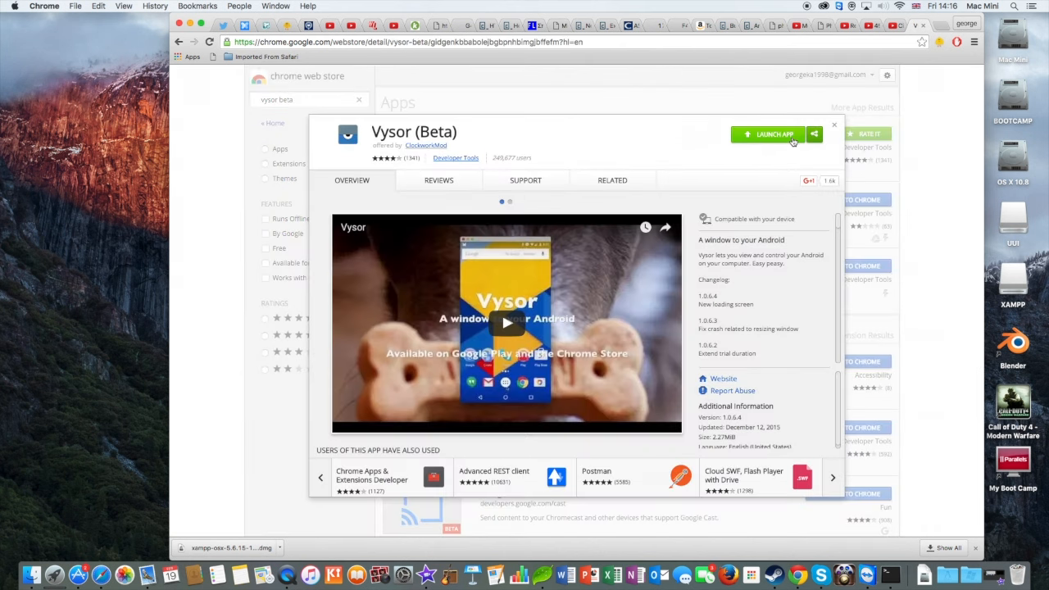
left_click(767, 134)
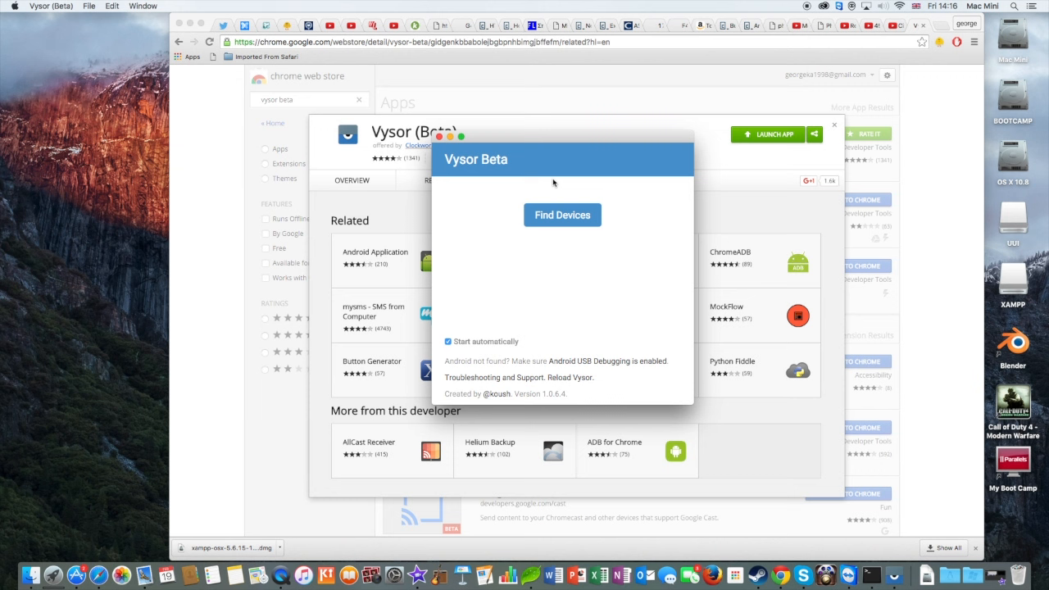
mouse_move(562, 218)
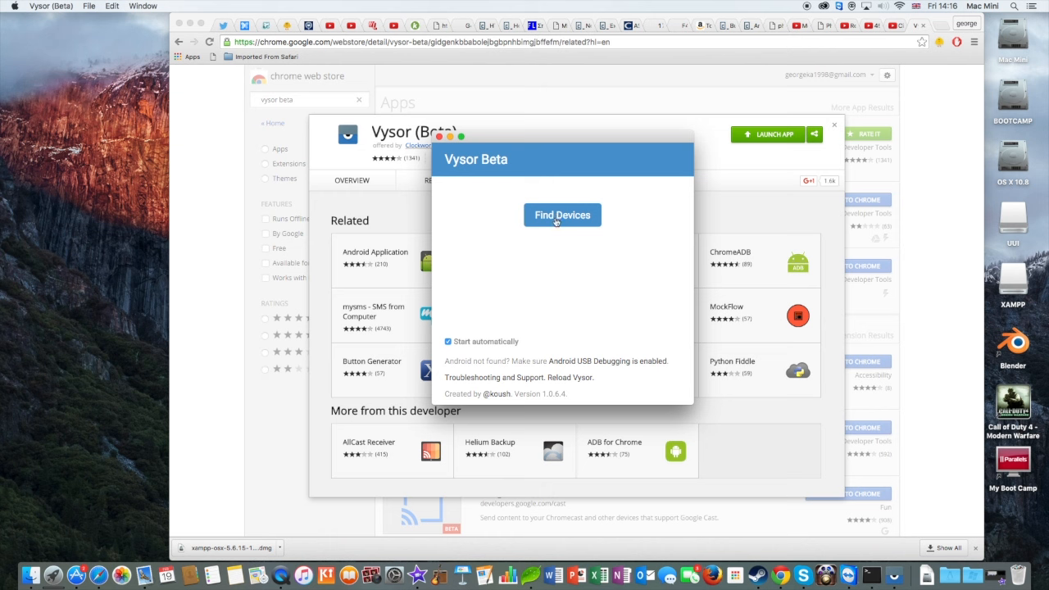
Find devices and connect the SAMSUNG_Android phone over USB
left_click(562, 215)
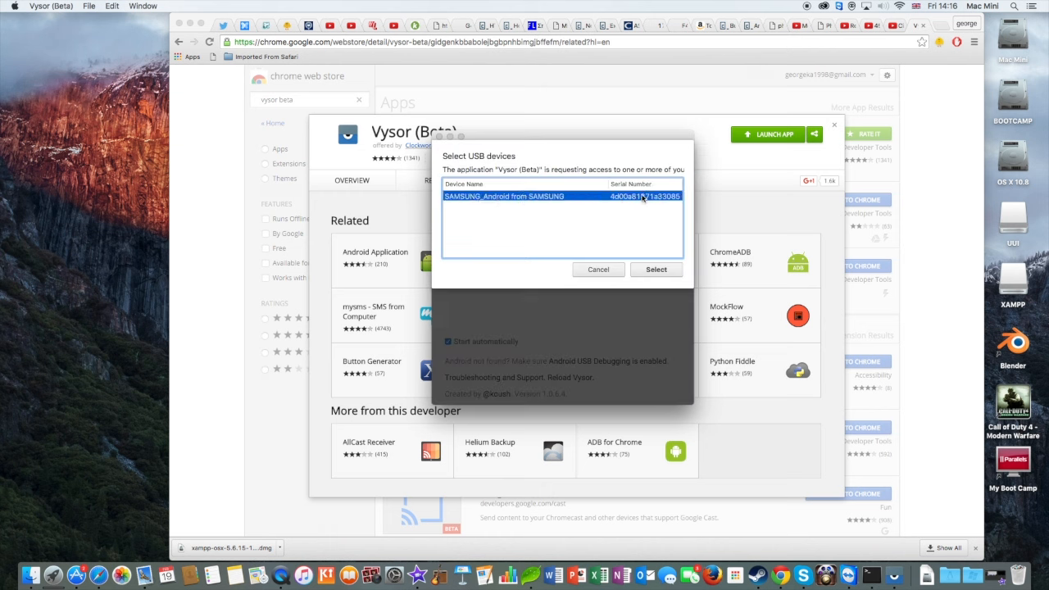
left_click(655, 269)
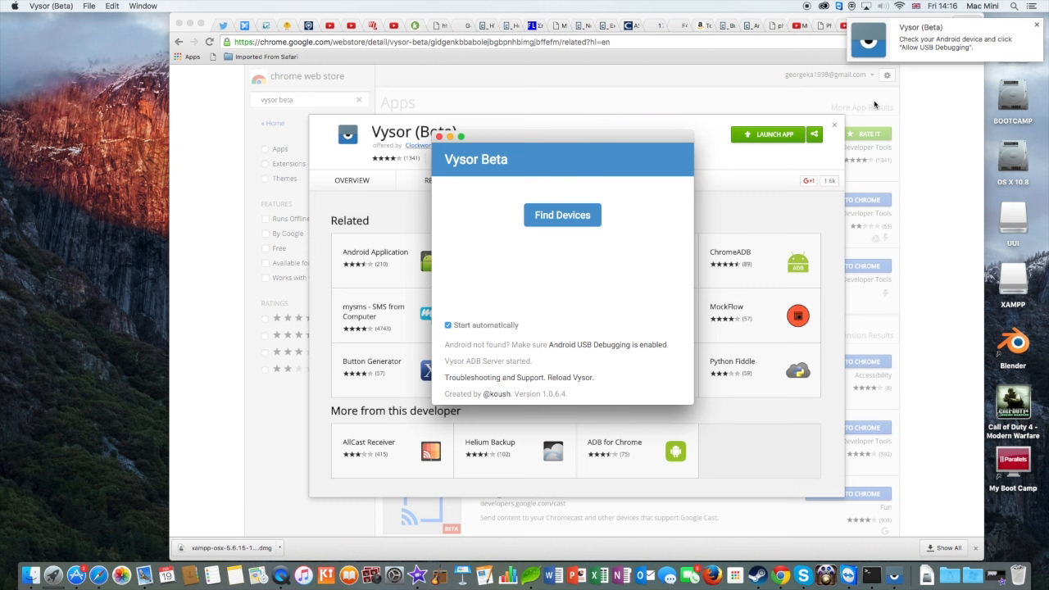
left_click(562, 214)
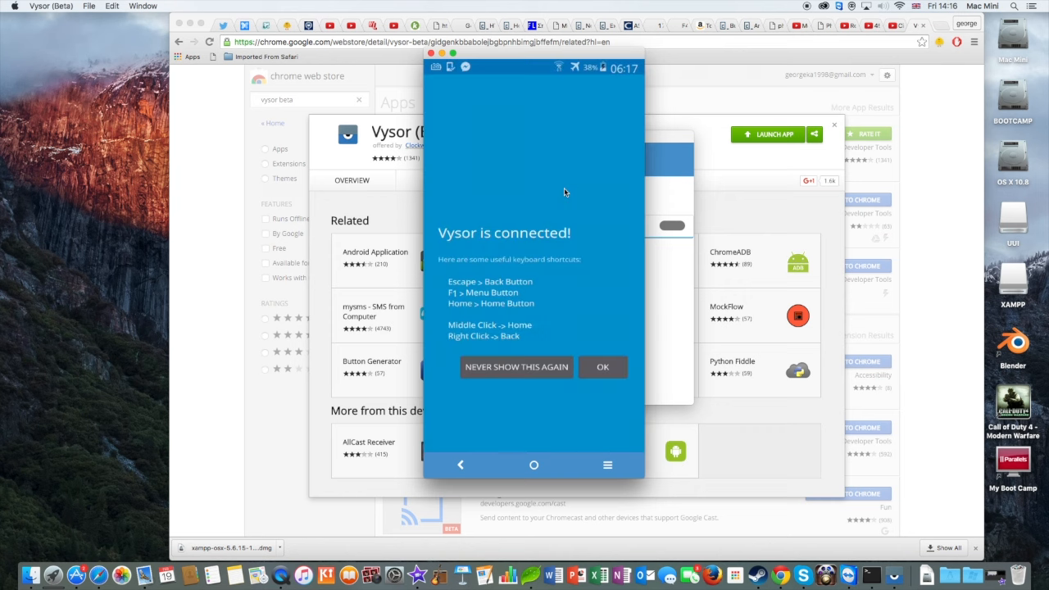
Dismiss 'Vysor is connected!' and tap a Quick access tile to load Facebook
left_click(603, 368)
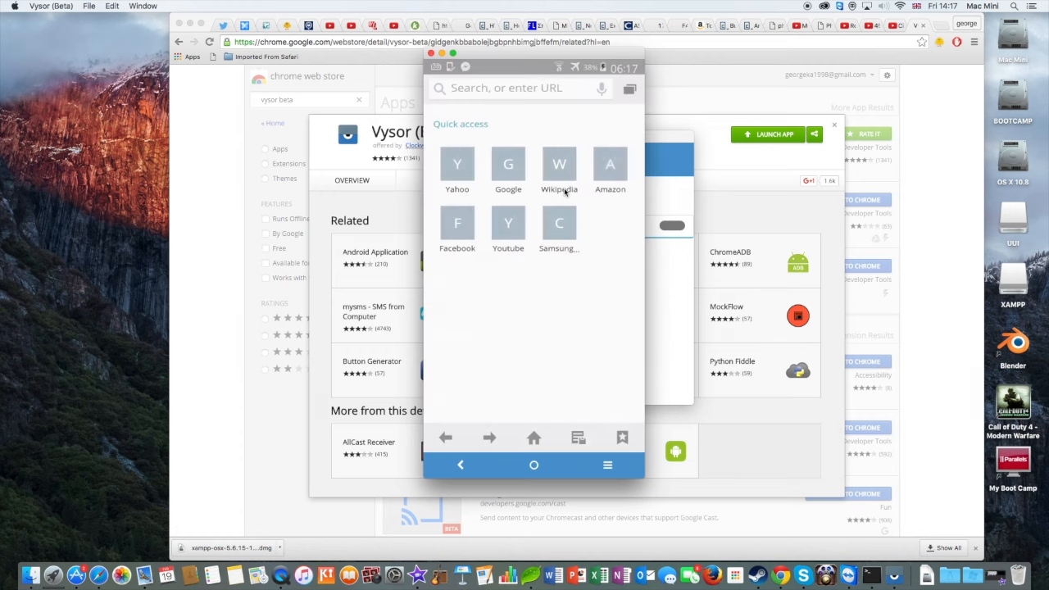
left_click(457, 222)
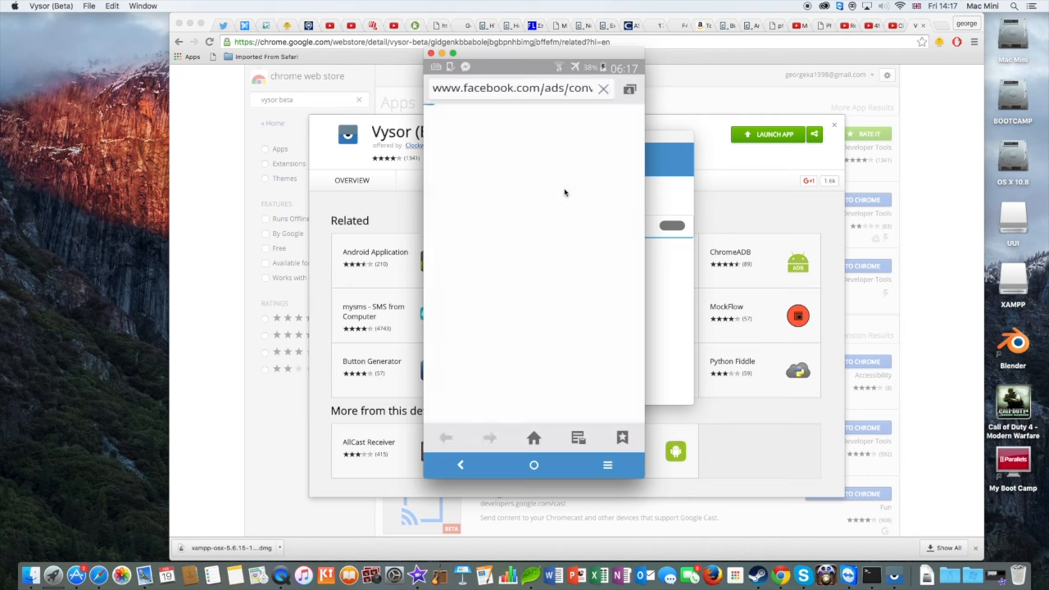